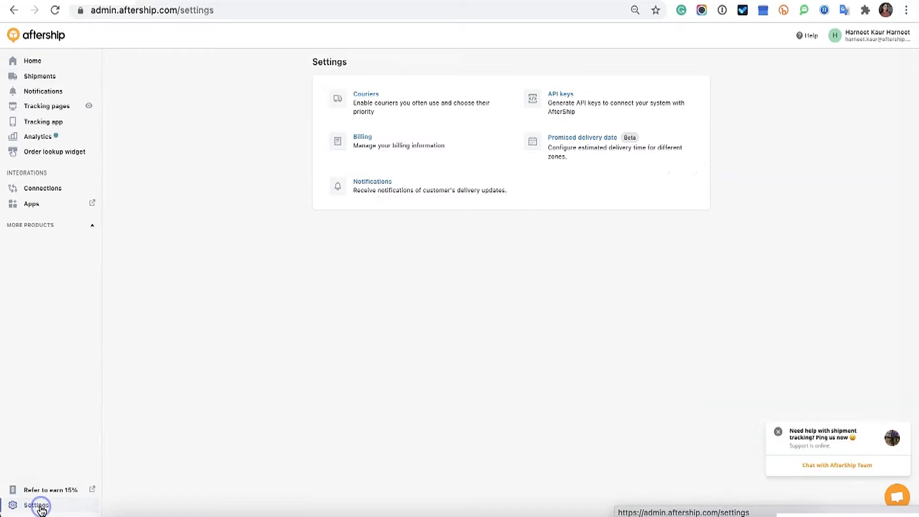
Go to the API keys settings and bring up the Generate an API key dialog
left_click(560, 95)
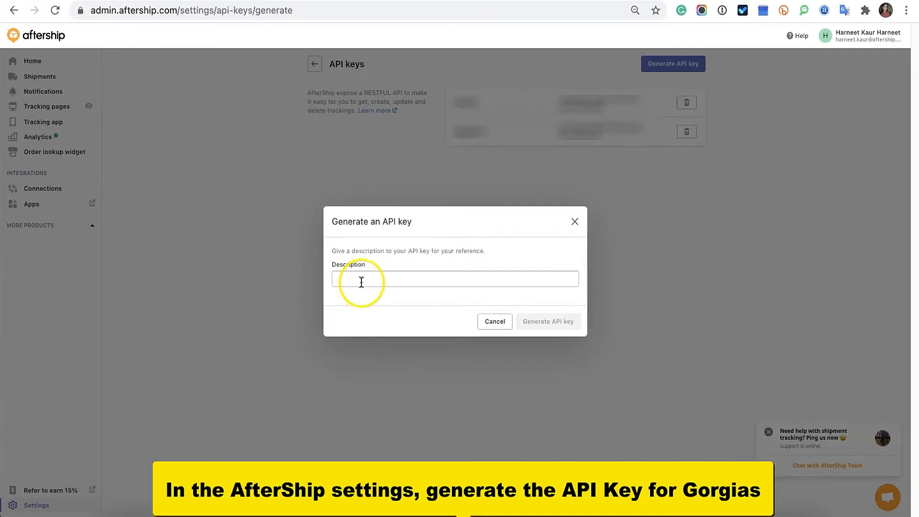
Generate an AfterShip API key described 'Gorgias' and select its key value for copying
type("Gorgias")
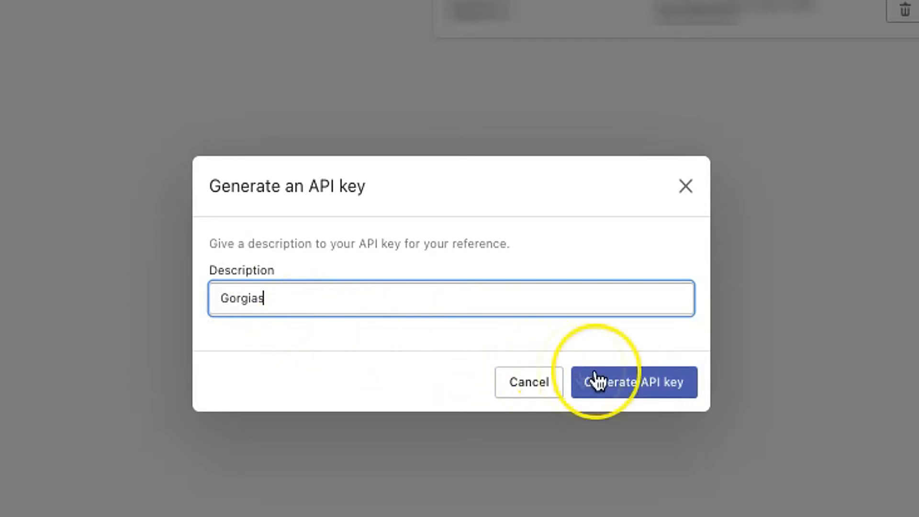
left_click(633, 382)
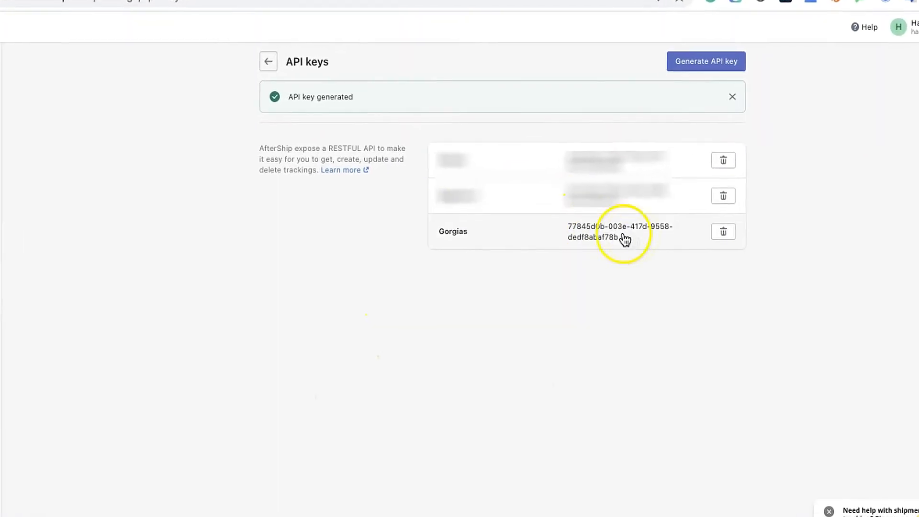
left_click(732, 97)
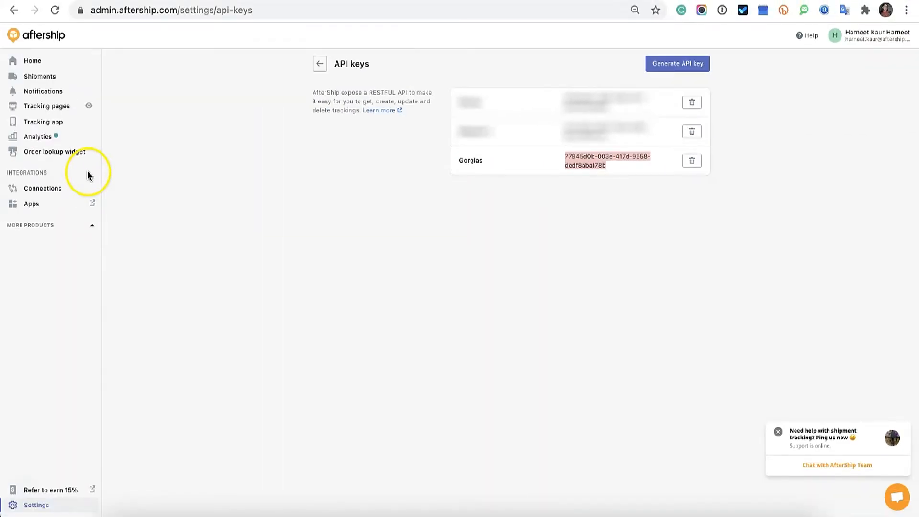
mouse_move(271, 227)
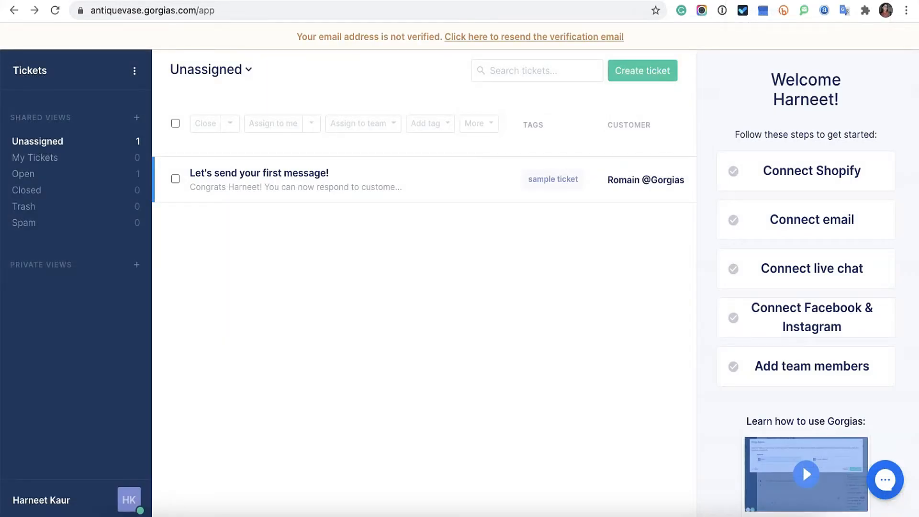
In Gorgias Settings > REST API, create a new API key for REST access
left_click(134, 70)
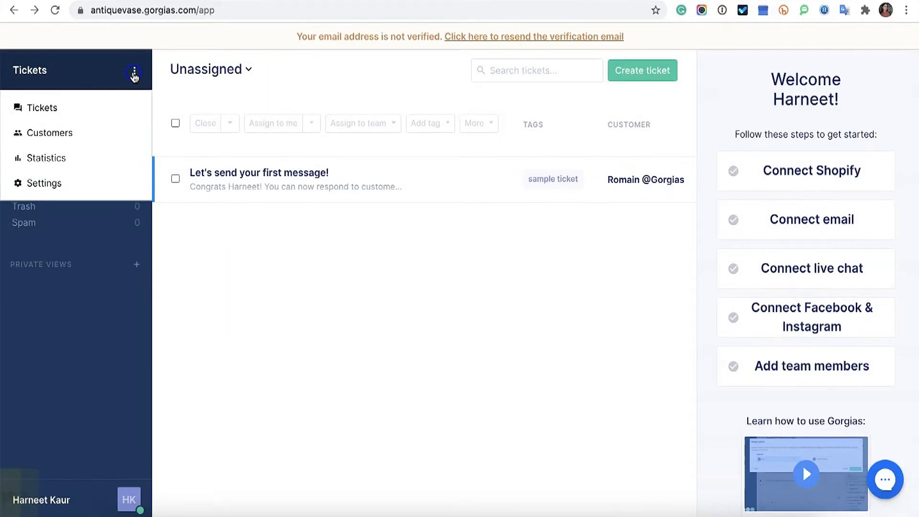
left_click(44, 183)
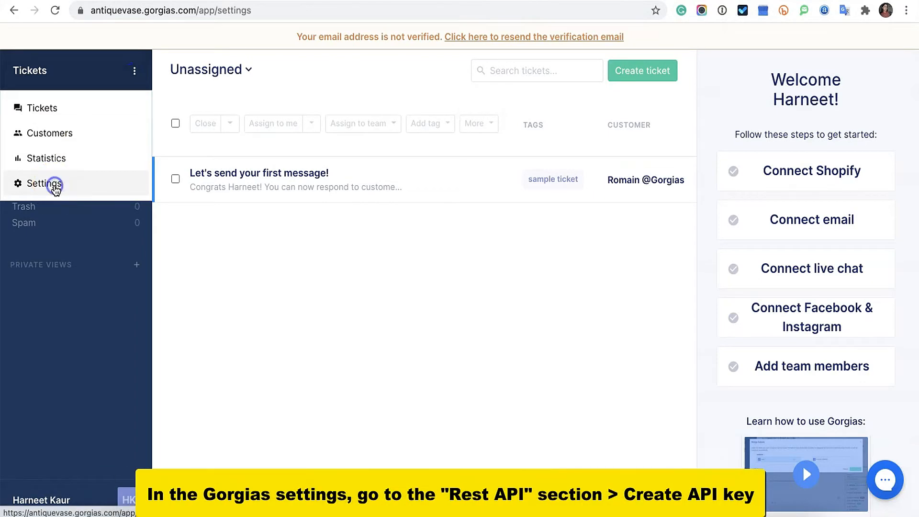
left_click(45, 184)
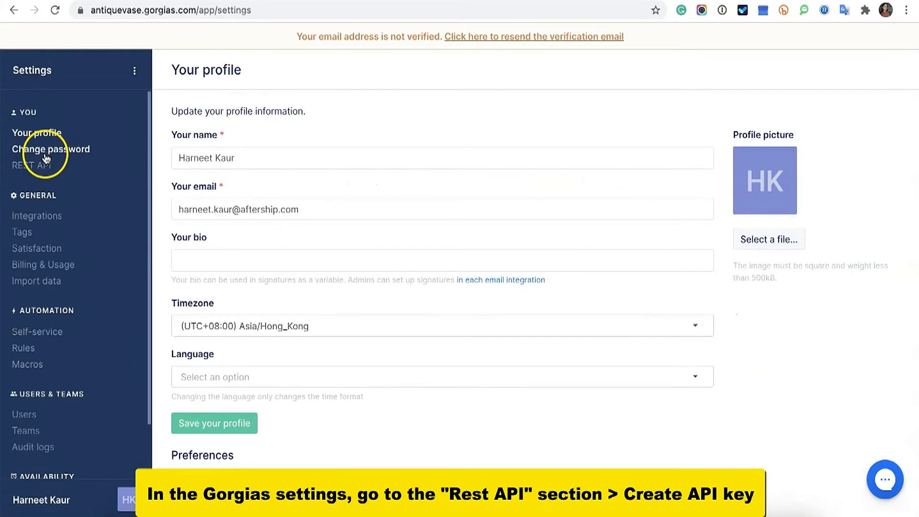
left_click(30, 166)
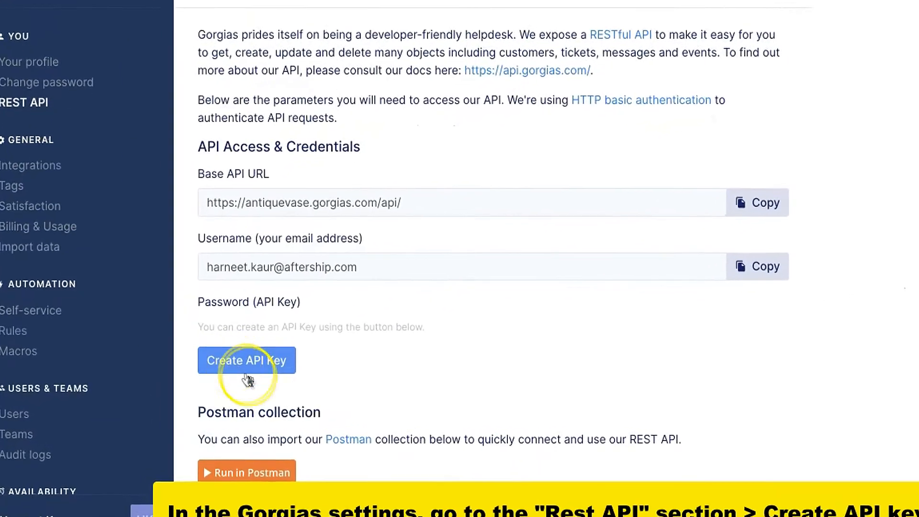
left_click(246, 360)
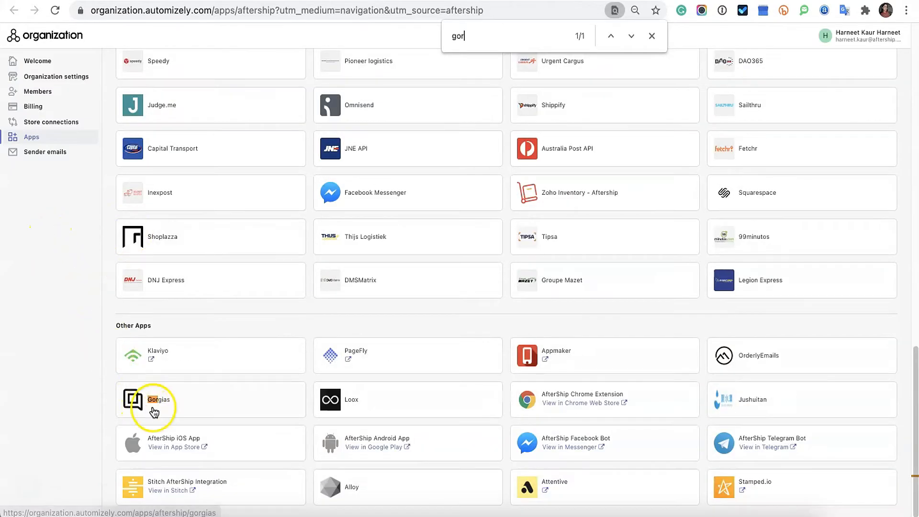
Open the Gorgias app's connection page from AfterShip's Apps list
left_click(157, 399)
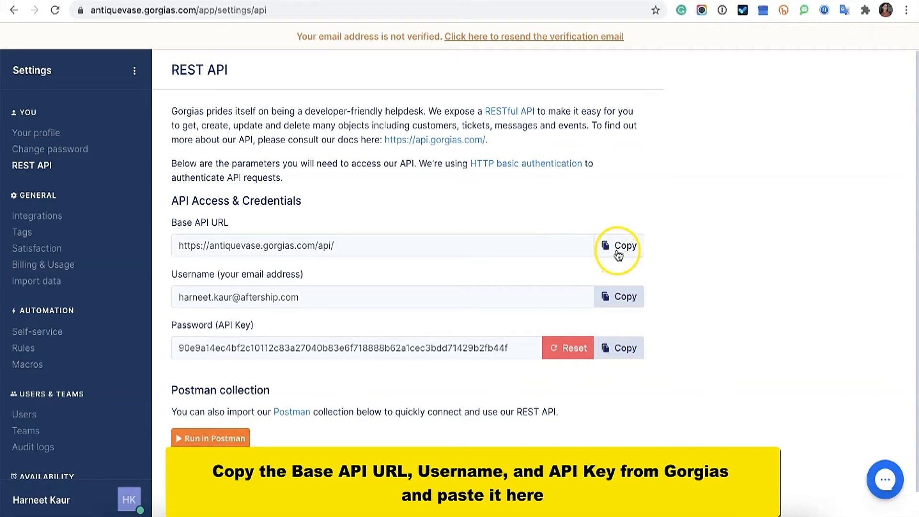
Copy the Gorgias base API URL for the connection and return to AfterShip settings
left_click(623, 246)
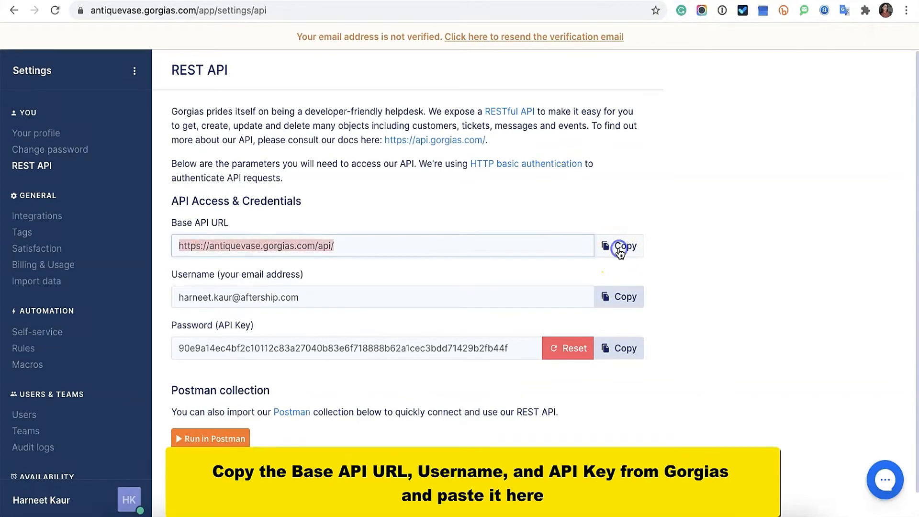
left_click(619, 246)
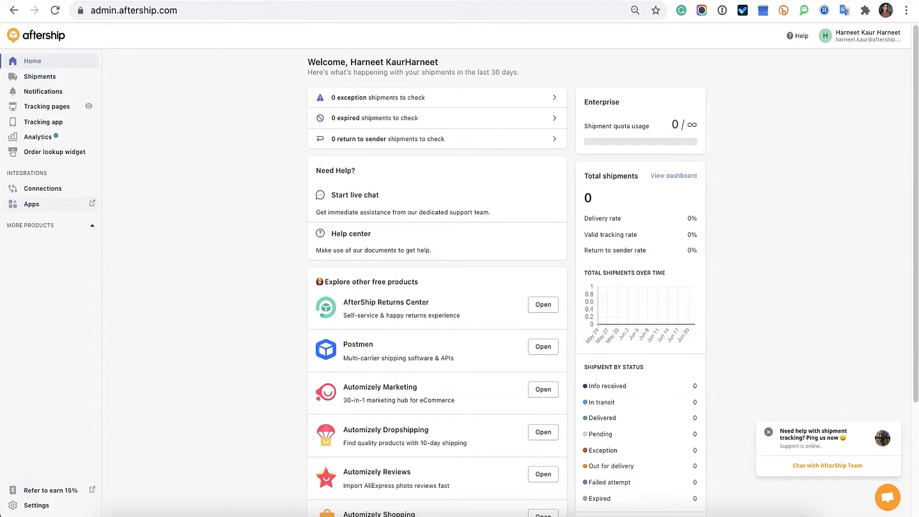
left_click(451, 261)
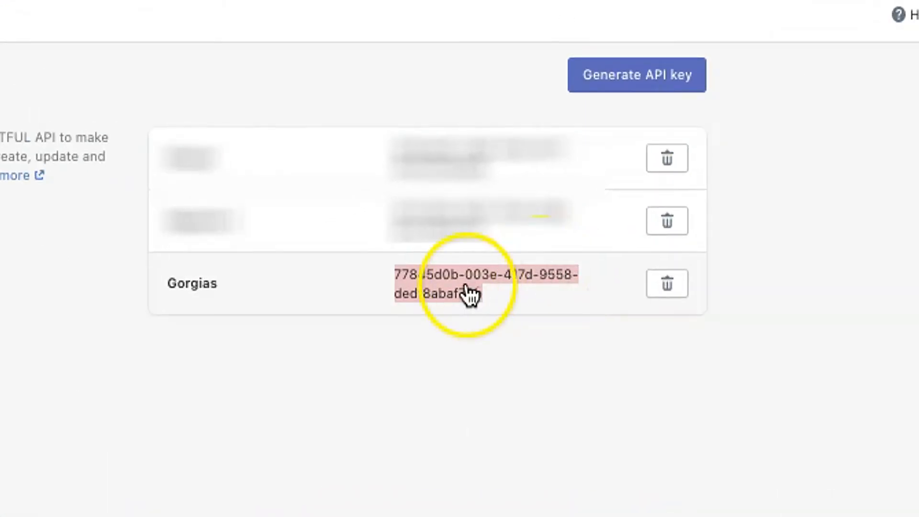
right_click(472, 291)
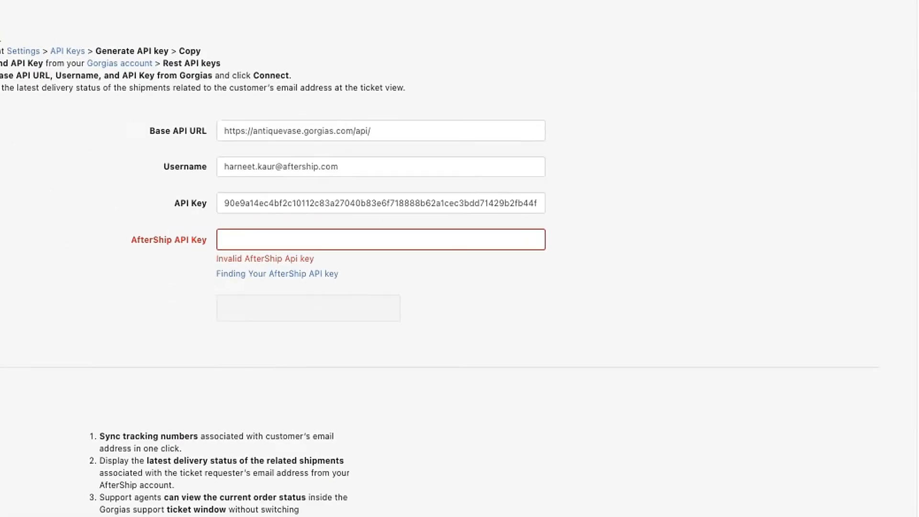
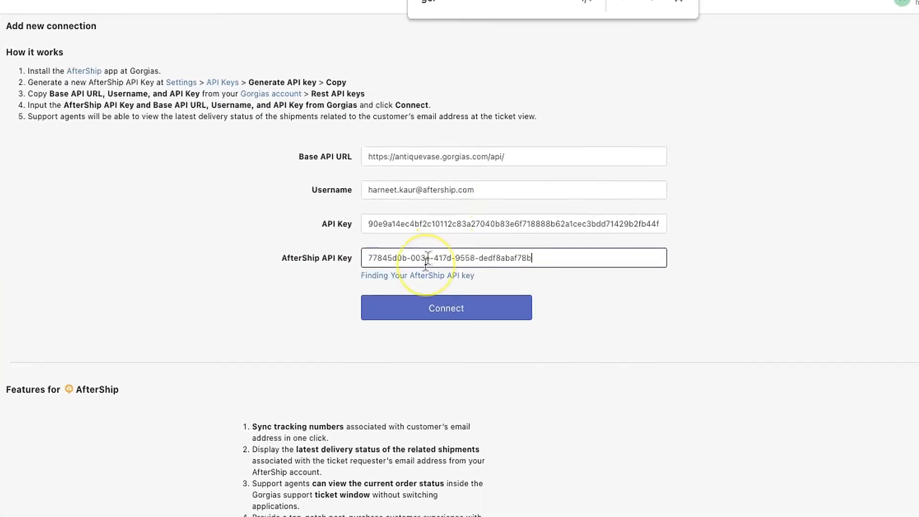